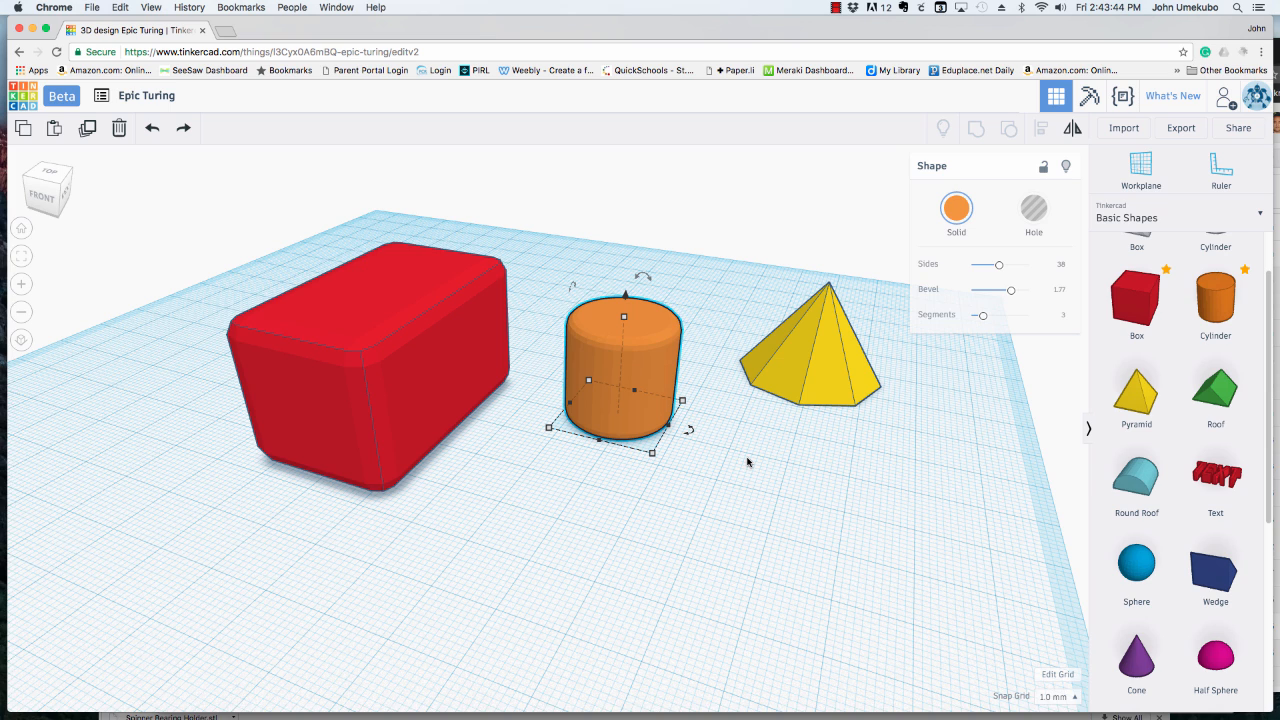
mouse_move(742, 468)
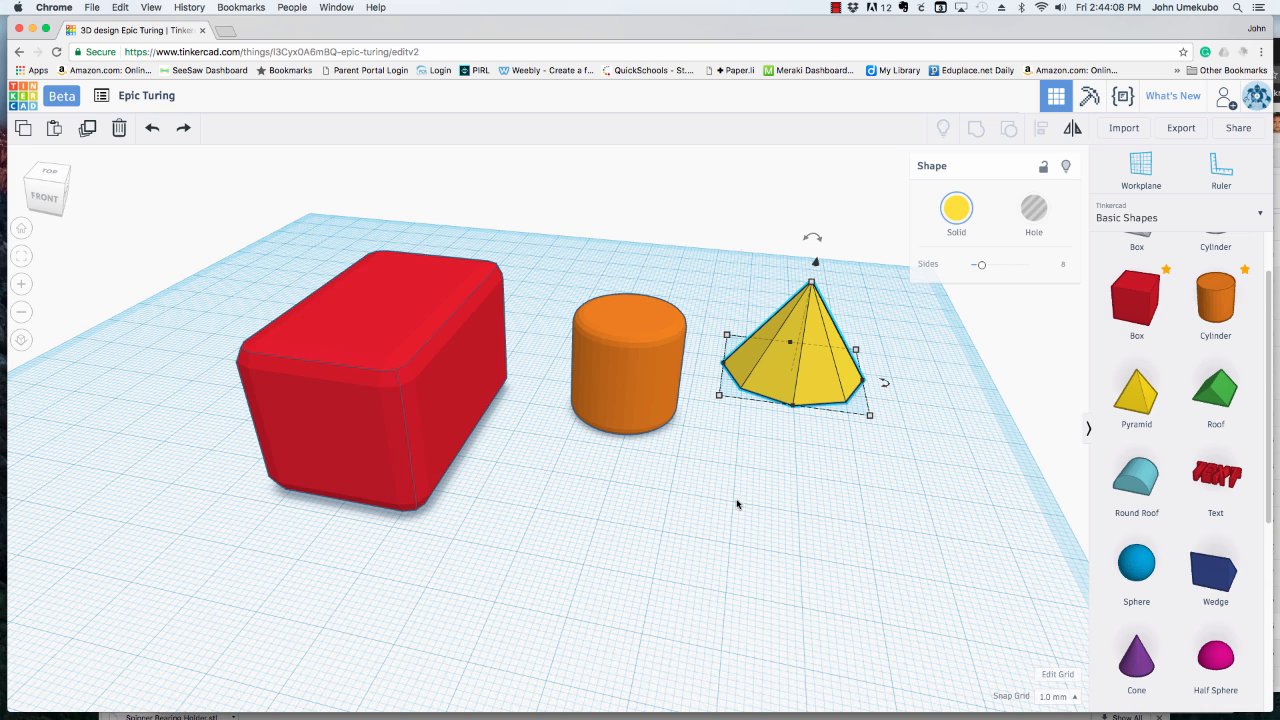
mouse_move(242, 190)
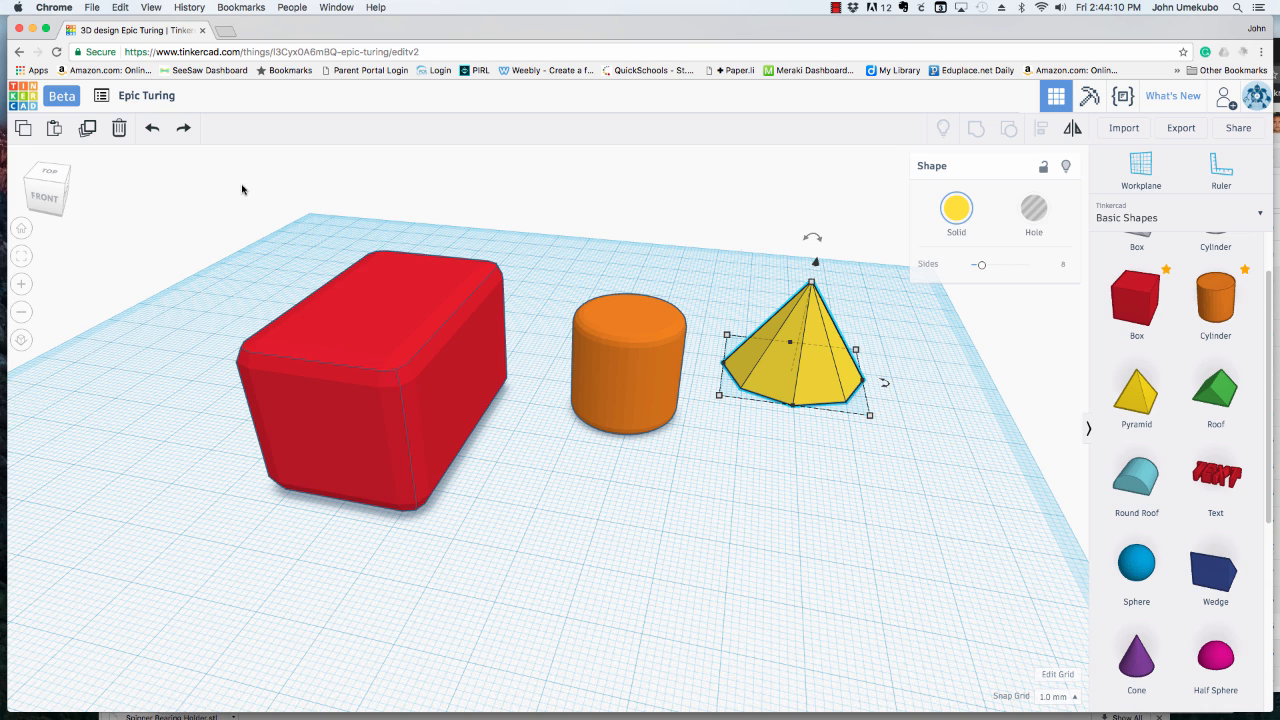
Step: Window-select the red box, orange cylinder and yellow pyramid, then pick the pyramid
drag(238, 184, 876, 500)
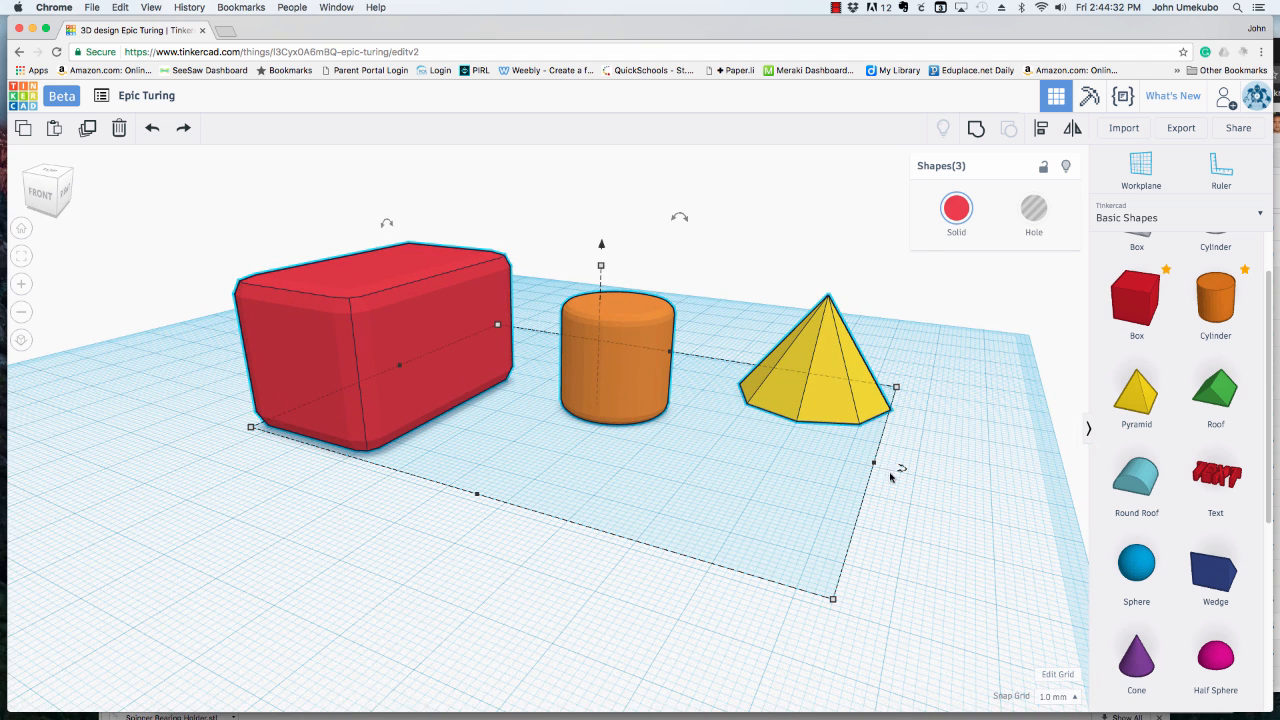
drag(872, 462, 834, 600)
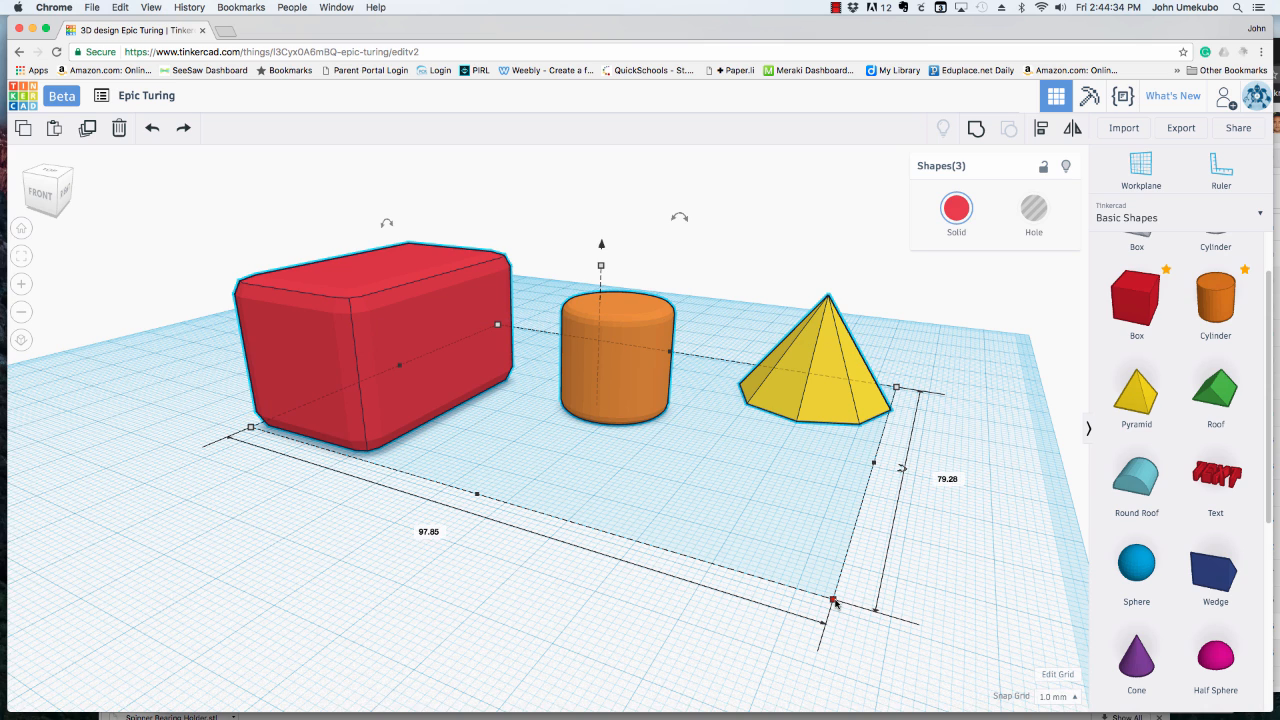
drag(836, 600, 680, 220)
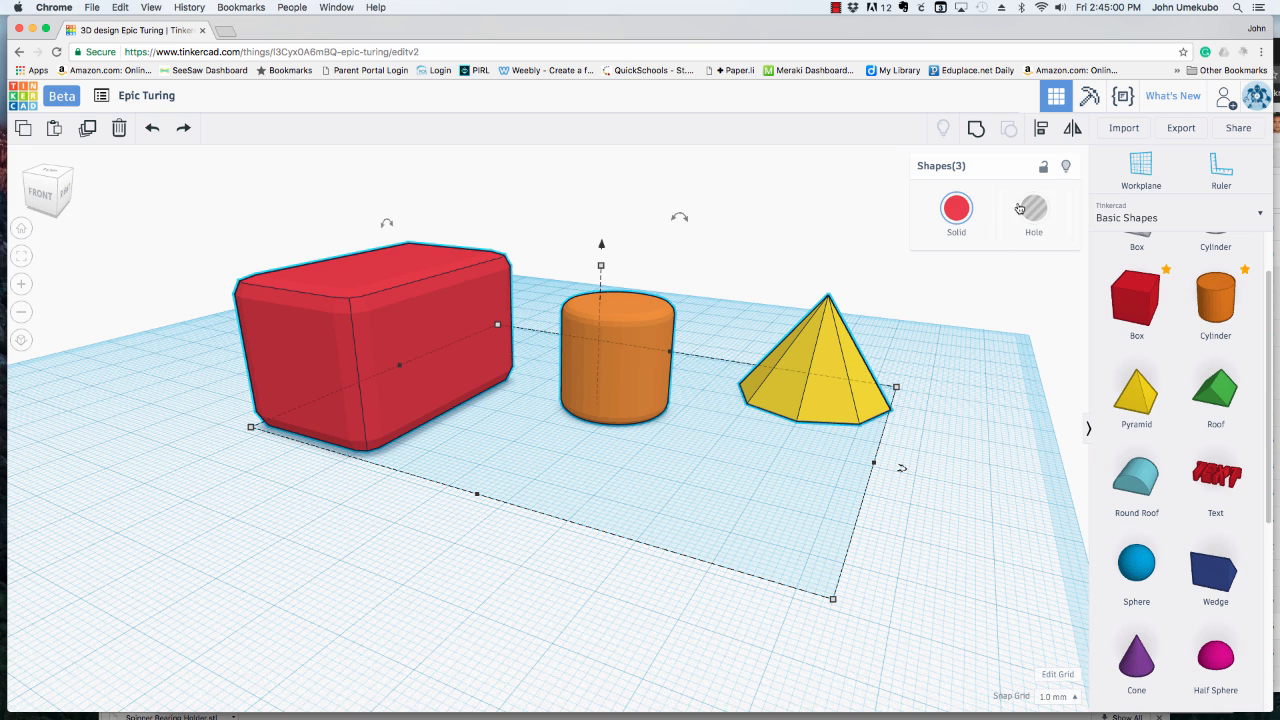
mouse_move(1040, 128)
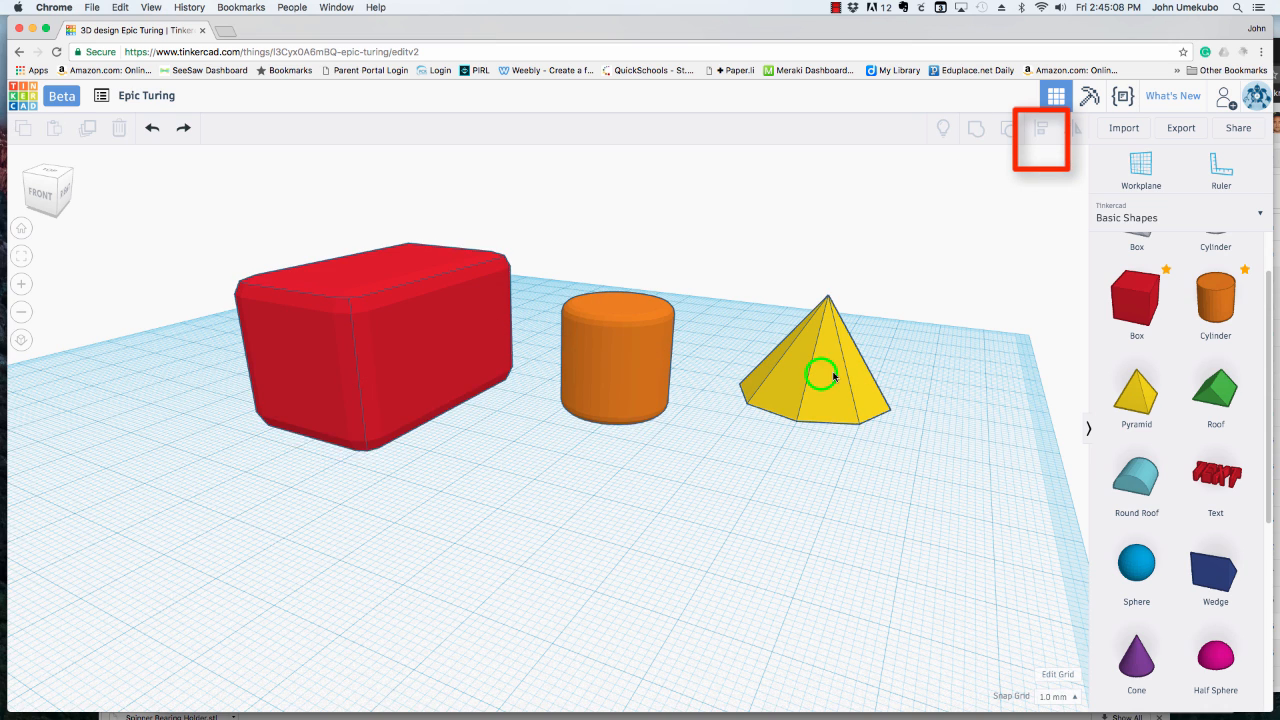
click(808, 370)
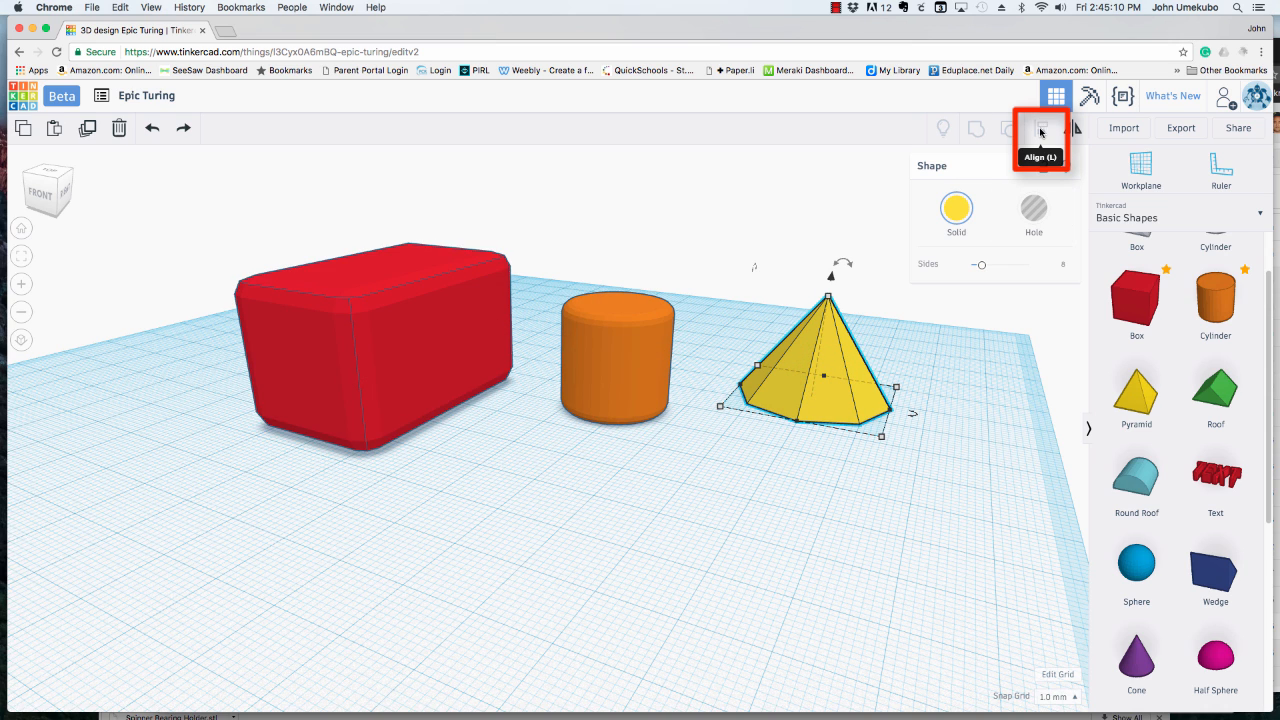
mouse_move(872, 356)
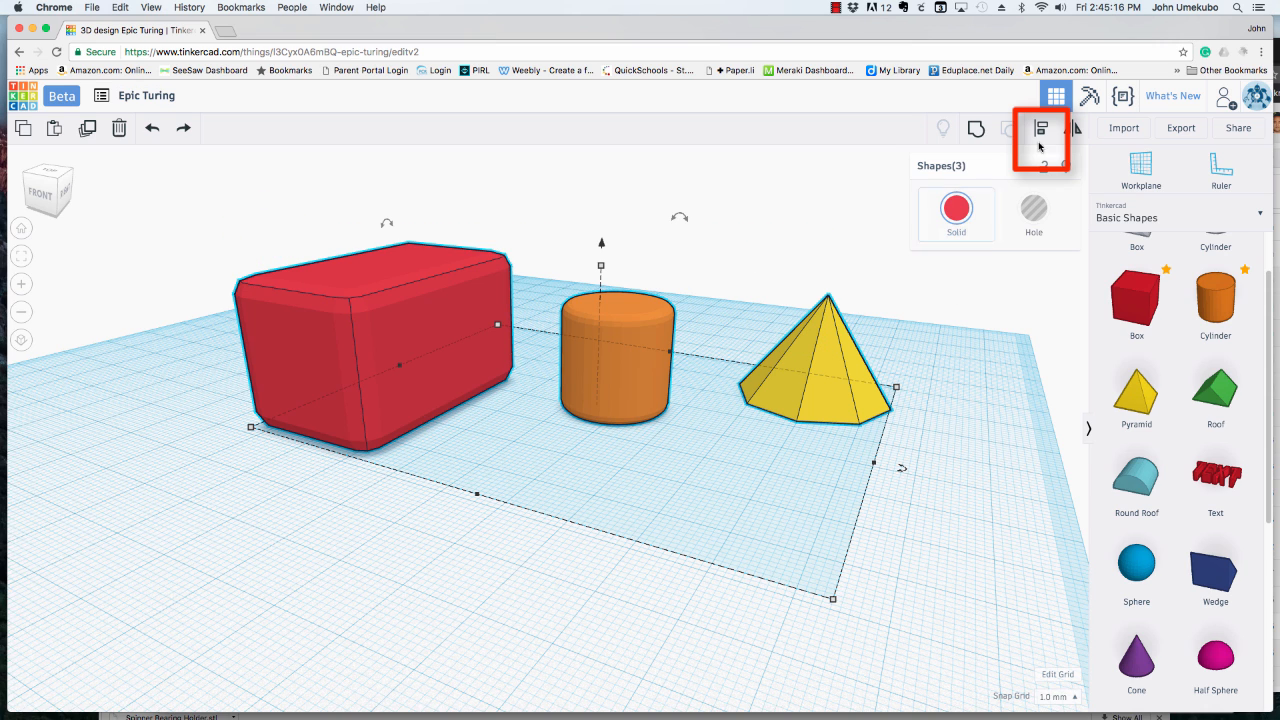
mouse_move(1040, 136)
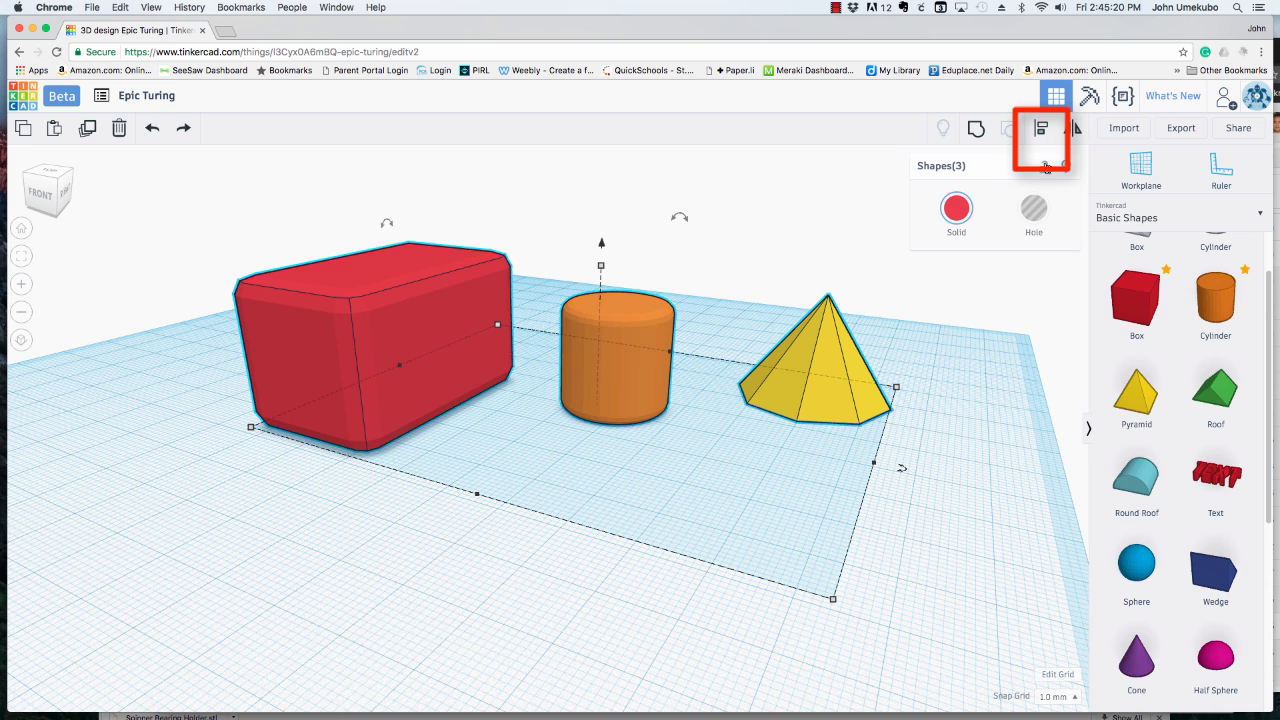
mouse_move(1040, 128)
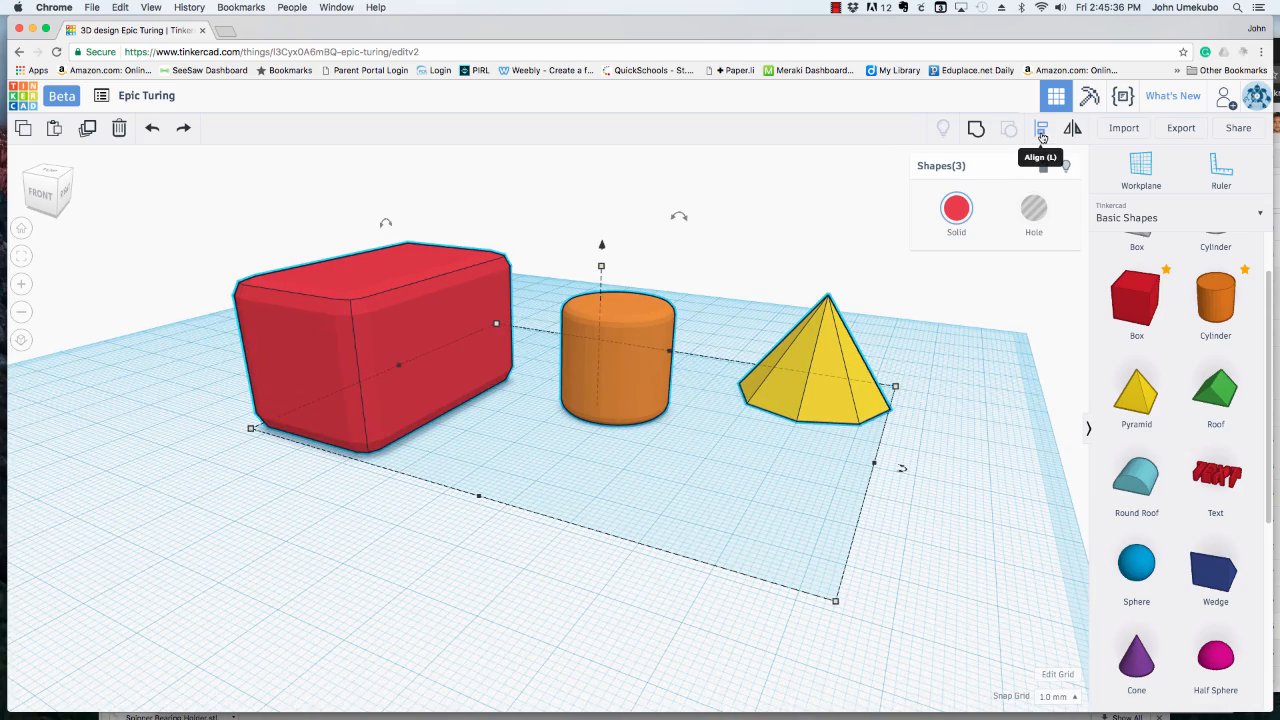
Step: Use Align's middle handles to centre the cylinder and pyramid inside the red box
click(1040, 128)
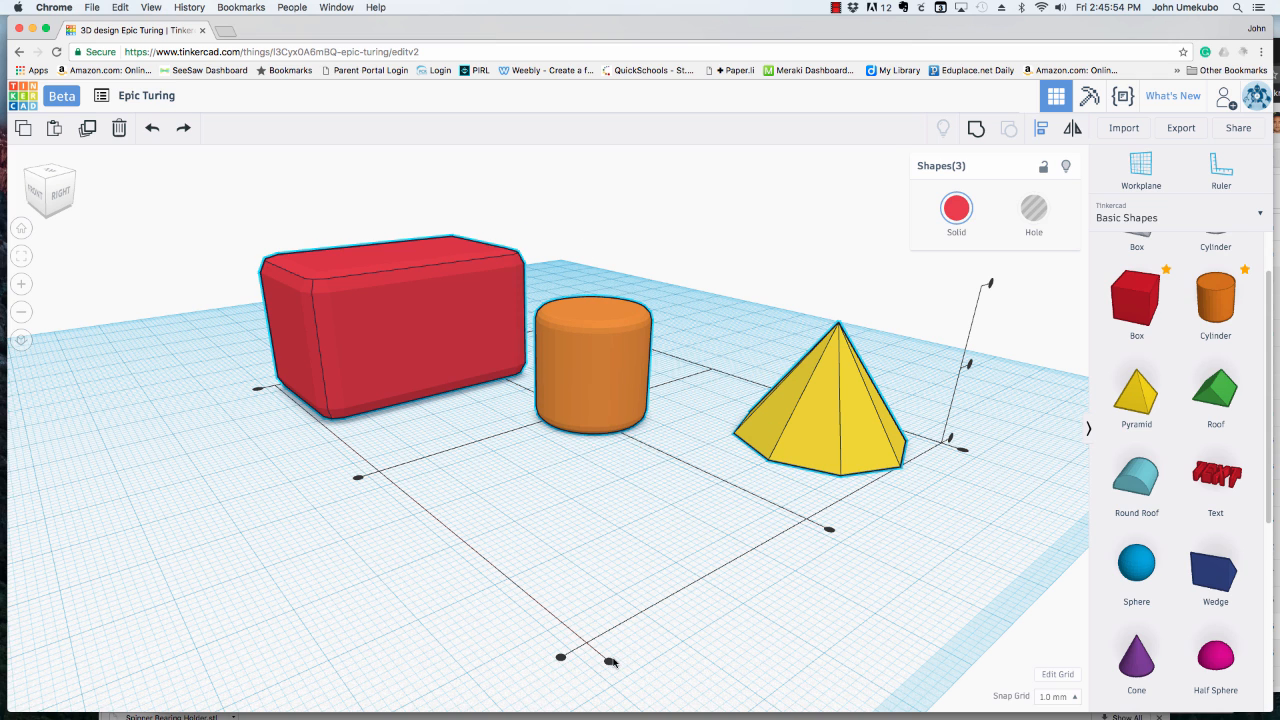
mouse_move(952, 476)
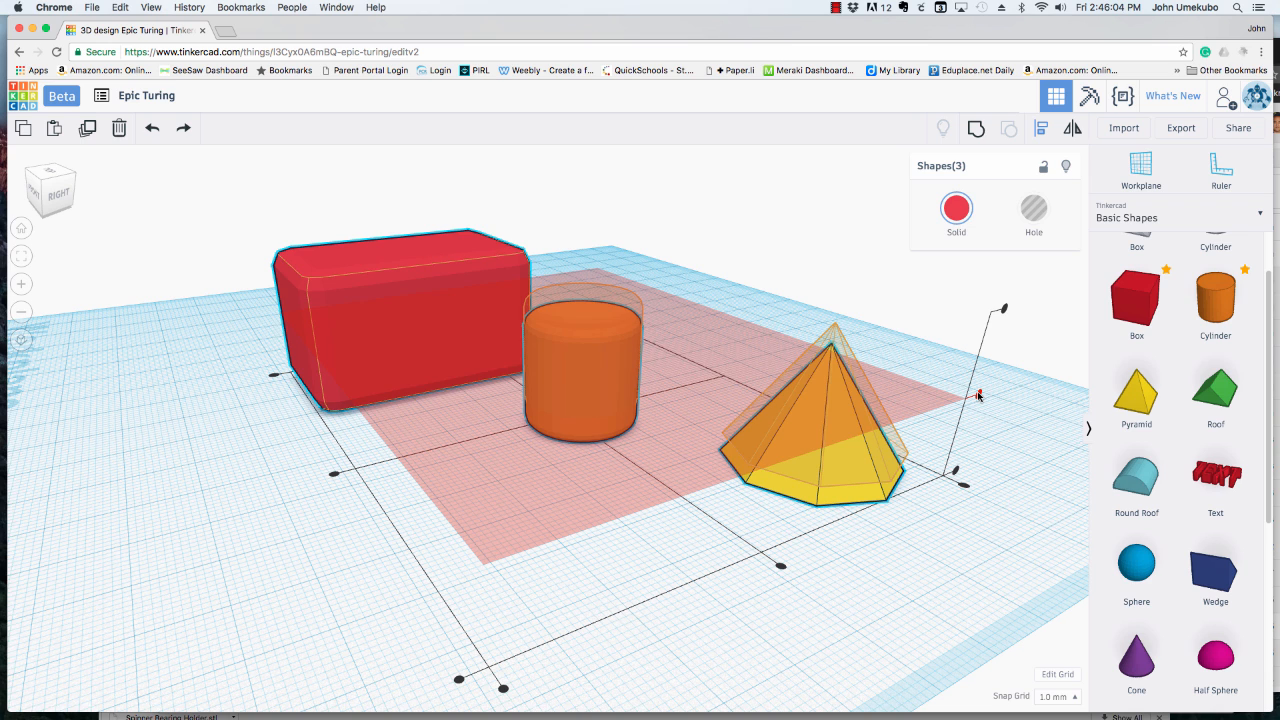
mouse_move(972, 412)
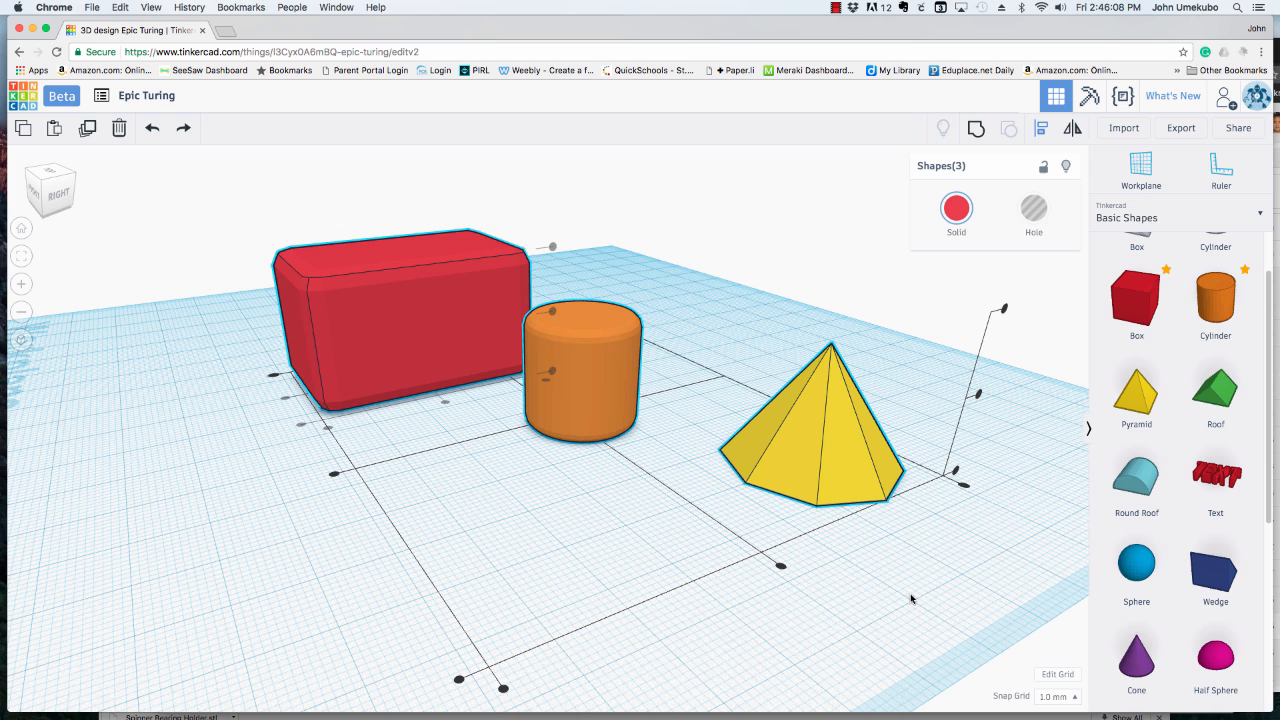
mouse_move(528, 338)
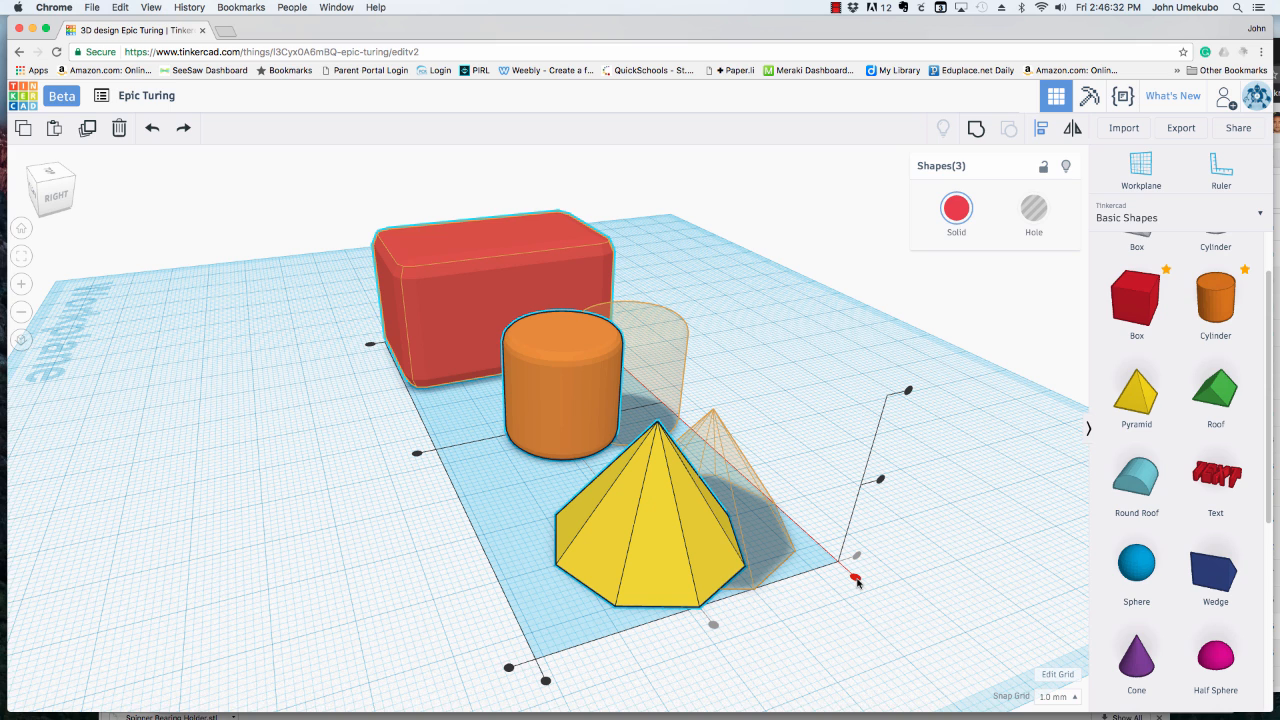
drag(856, 580, 856, 580)
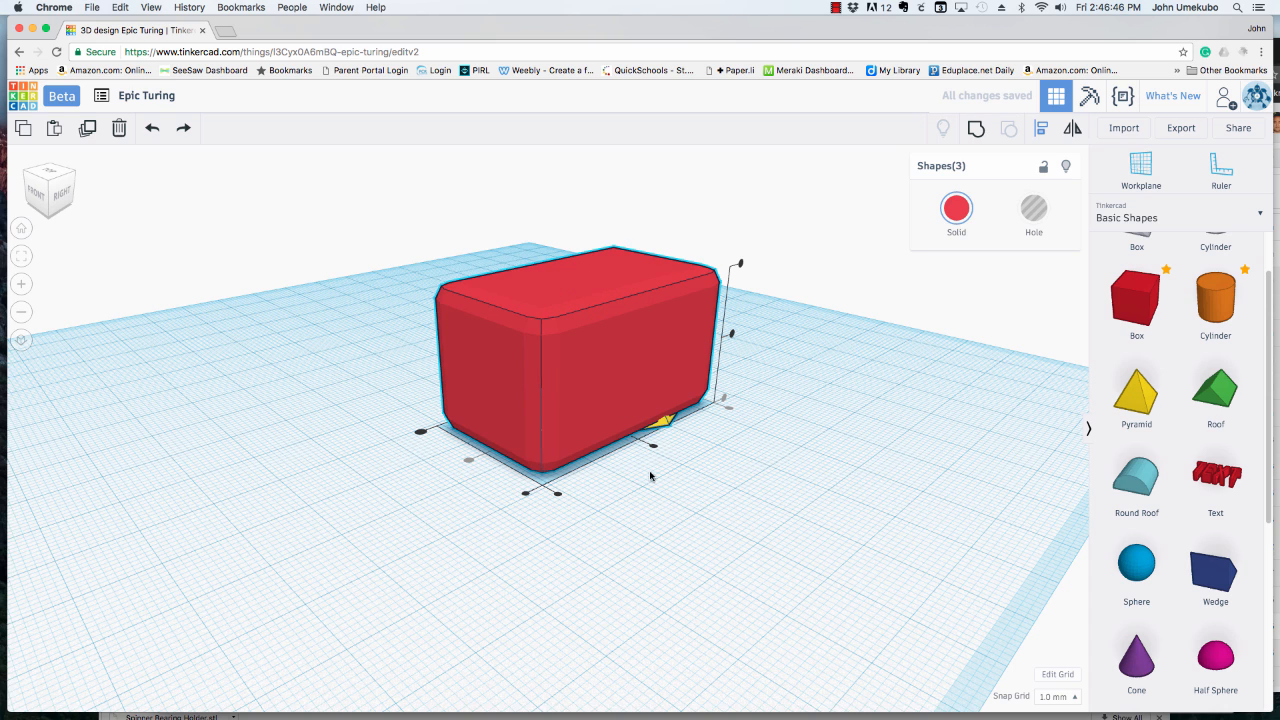
mouse_move(598, 432)
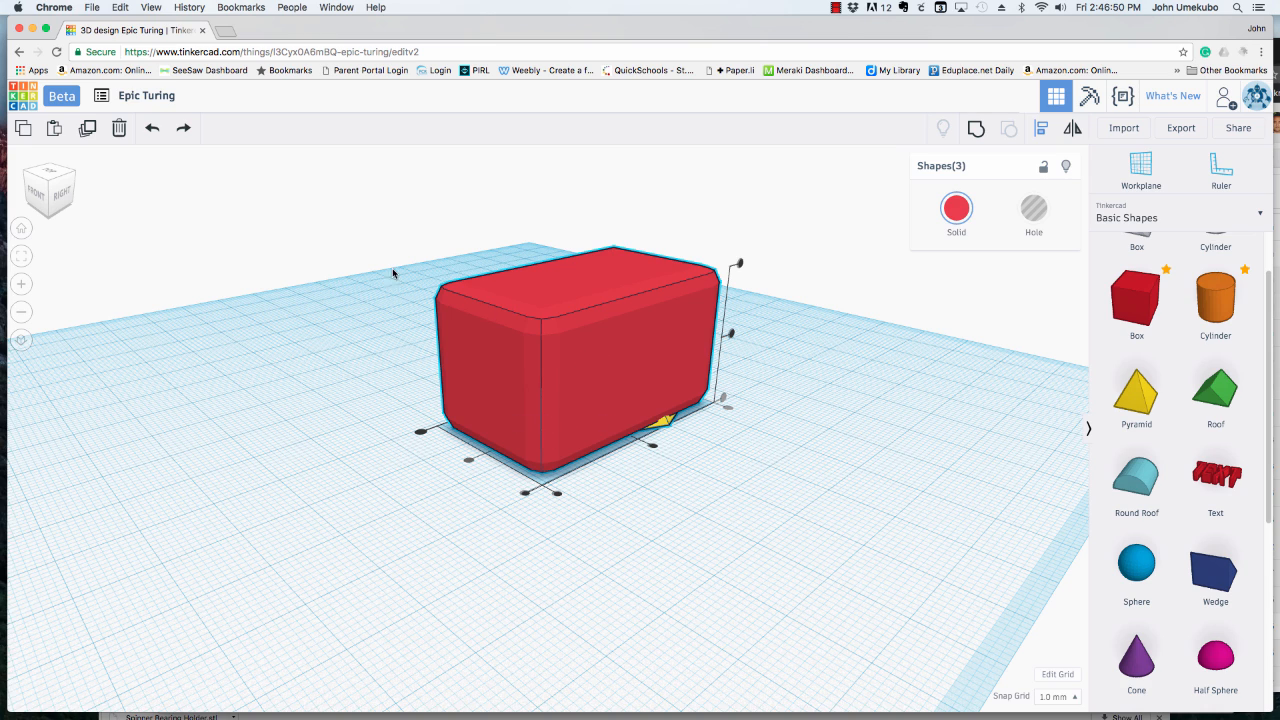
mouse_move(152, 128)
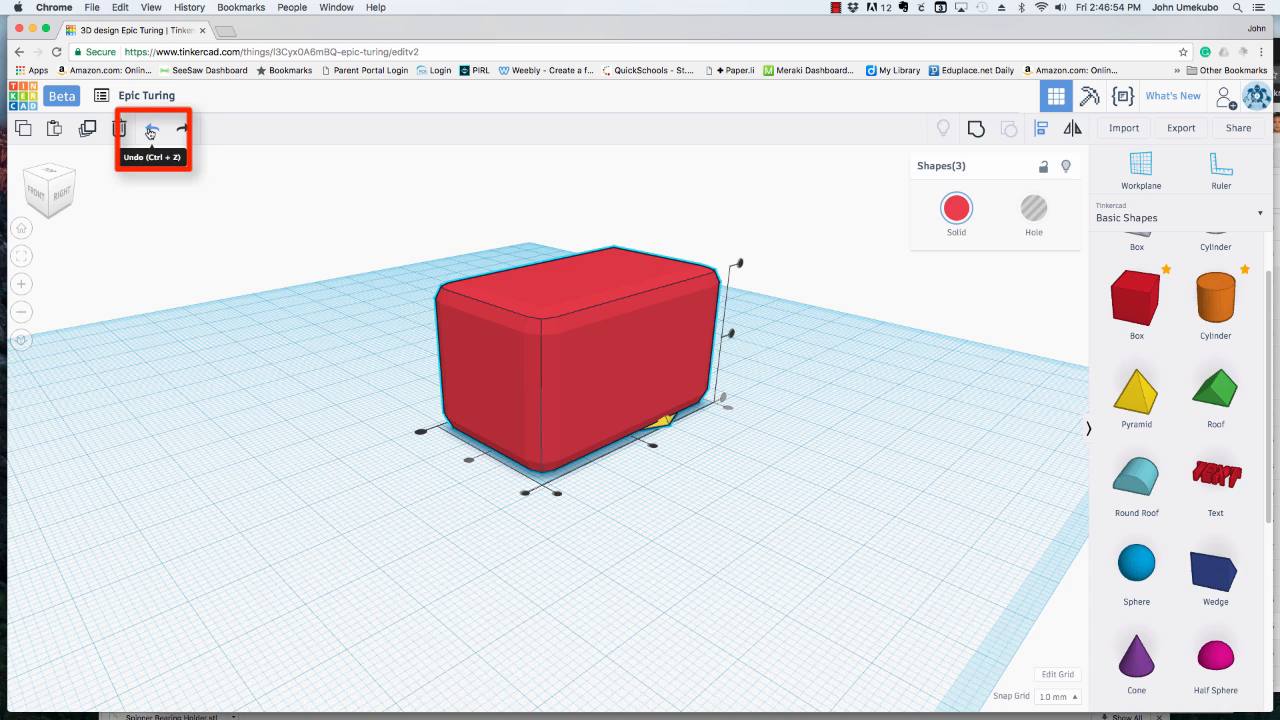
Step: Undo the centring so the three shapes stand apart again
click(152, 130)
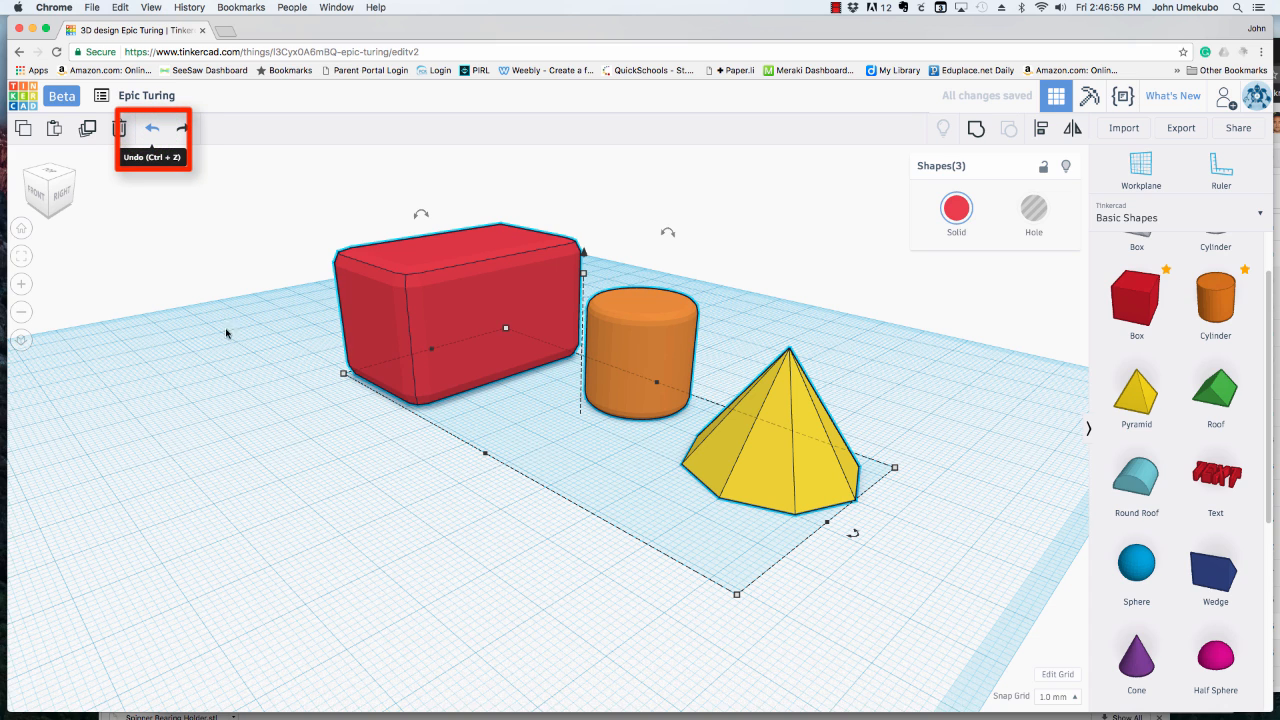
mouse_move(272, 420)
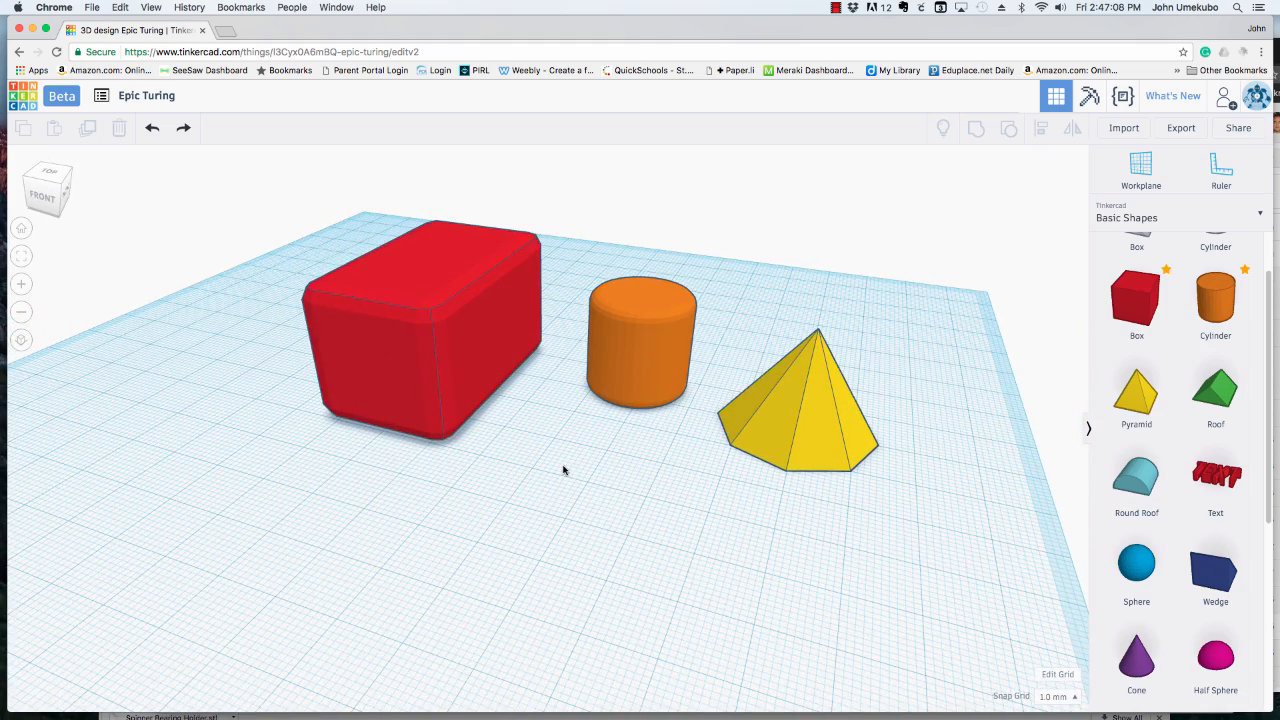
mouse_move(564, 468)
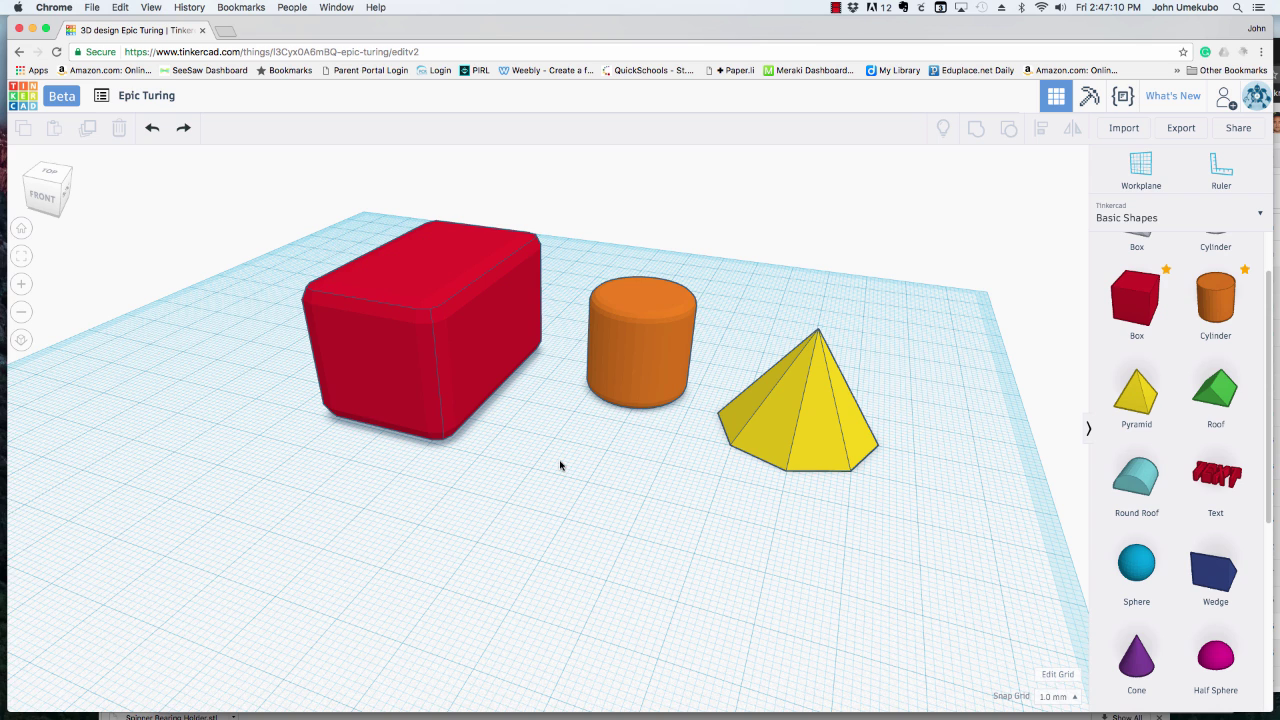
Step: Drag the orange cylinder's height handle down to a flat disc, then clear the selection
click(638, 356)
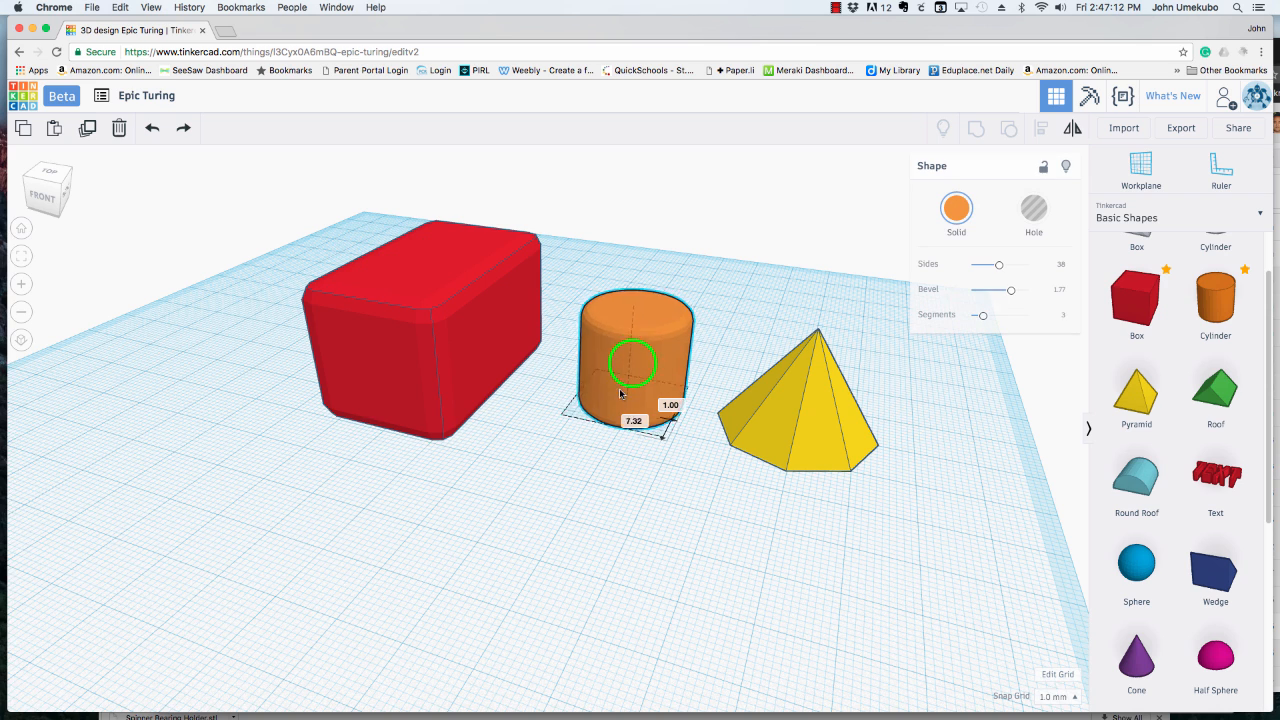
drag(636, 344, 630, 390)
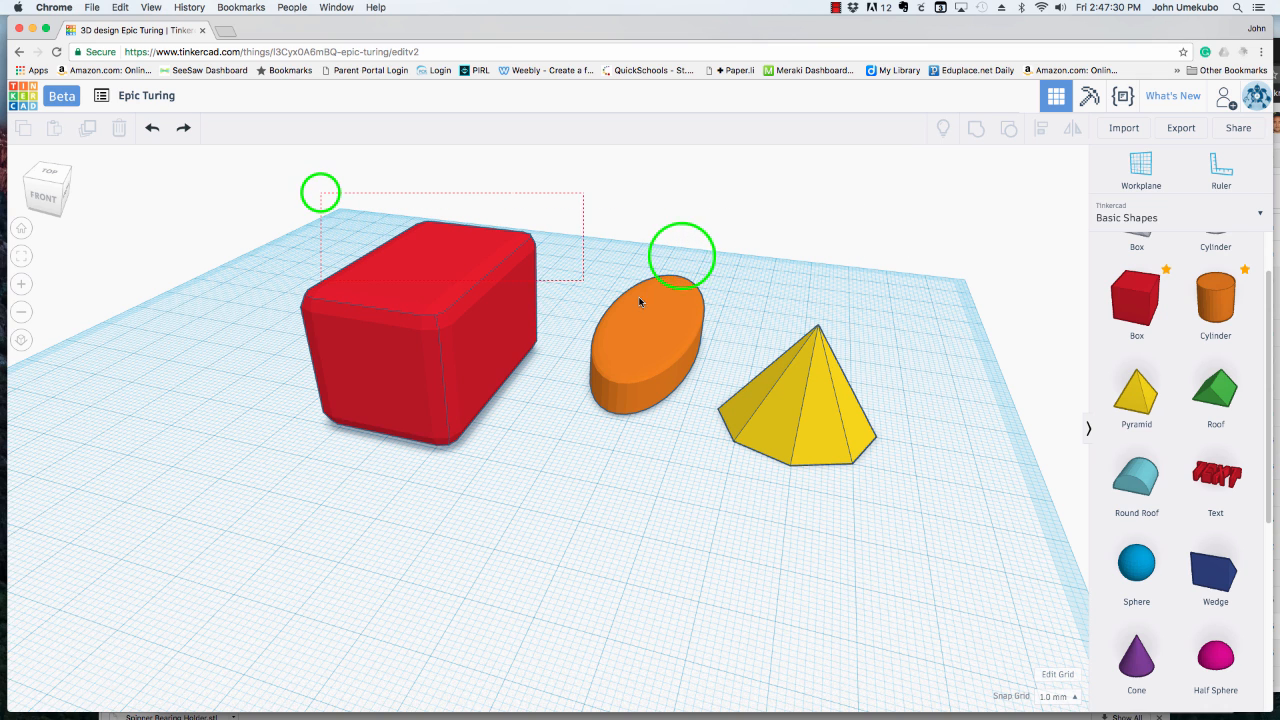
drag(320, 192, 884, 550)
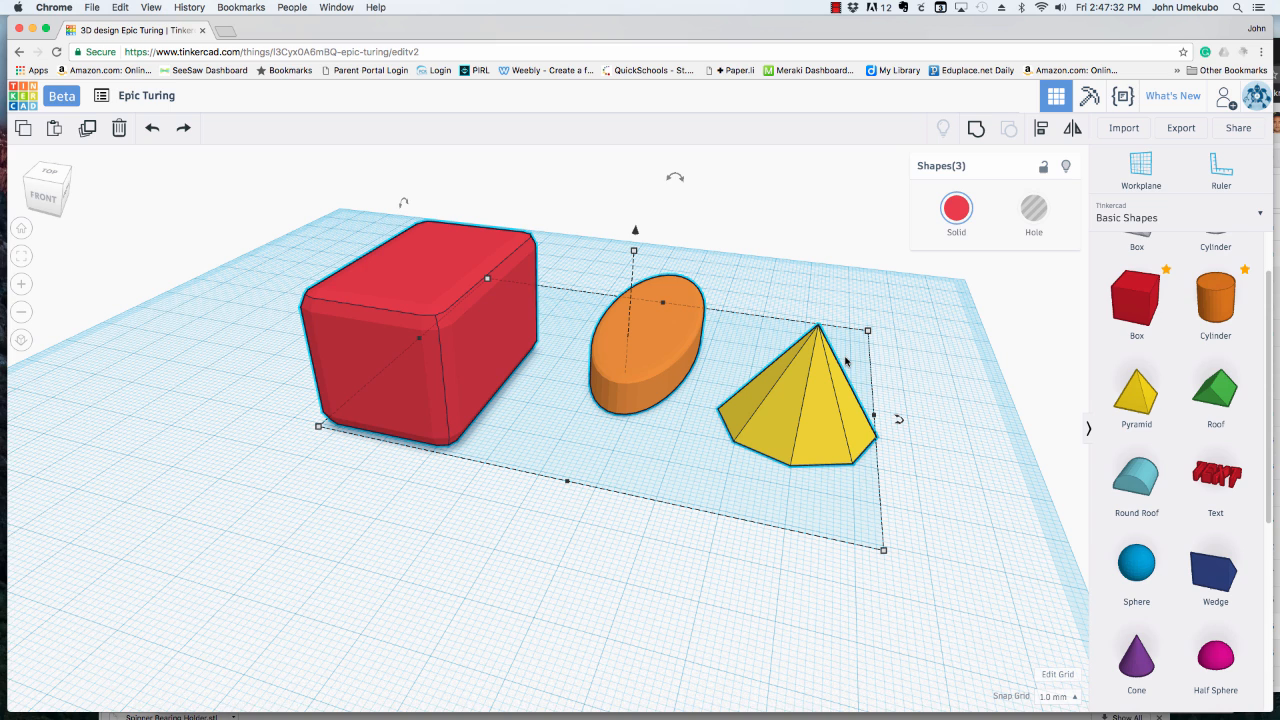
mouse_move(440, 264)
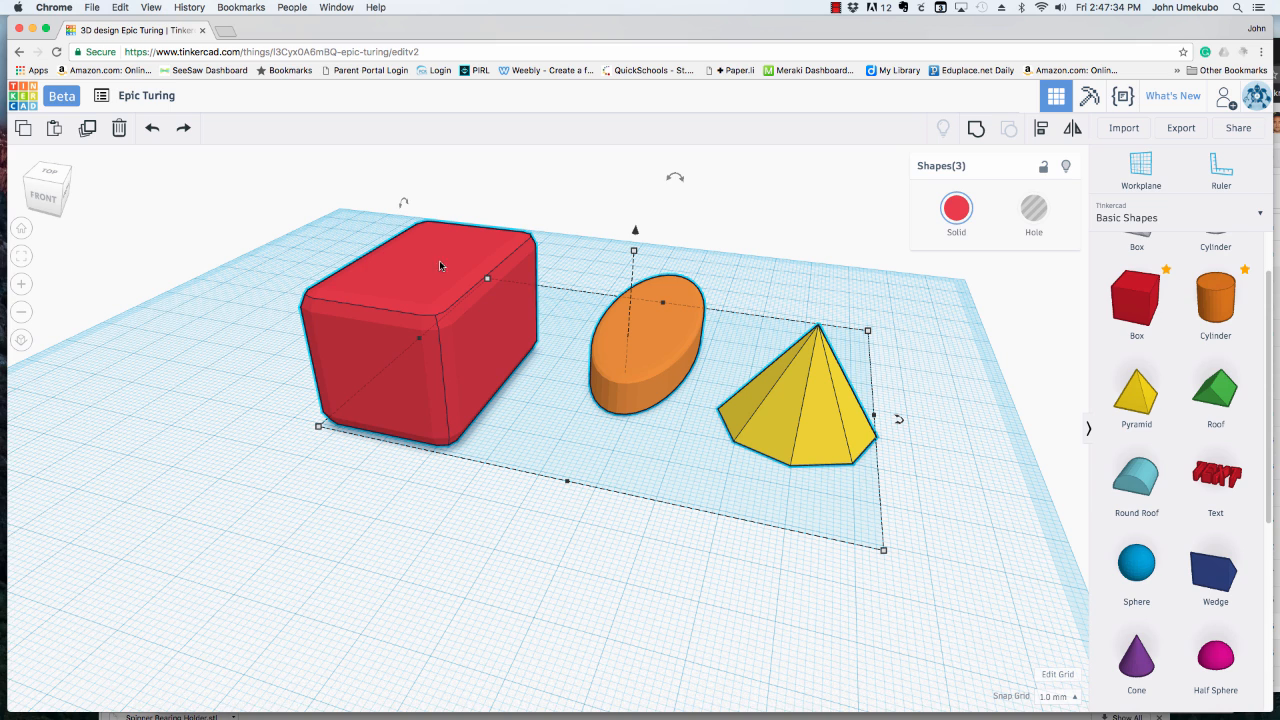
click(912, 406)
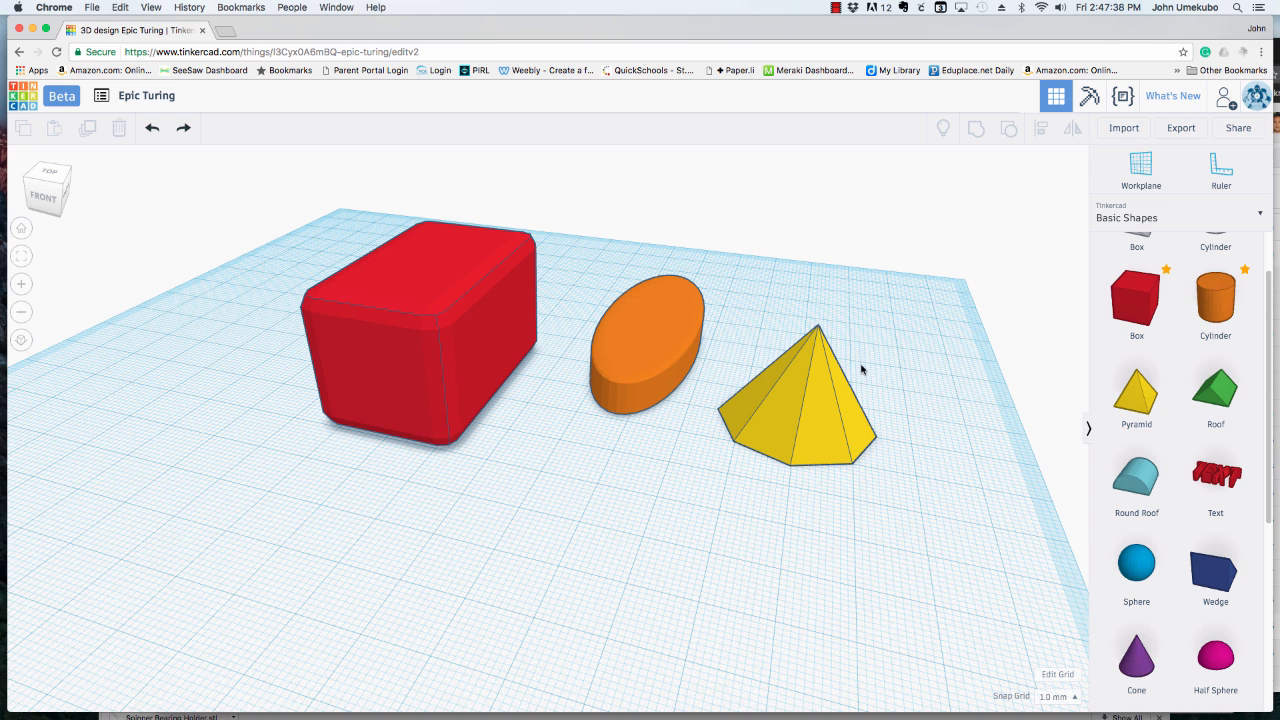
mouse_move(852, 368)
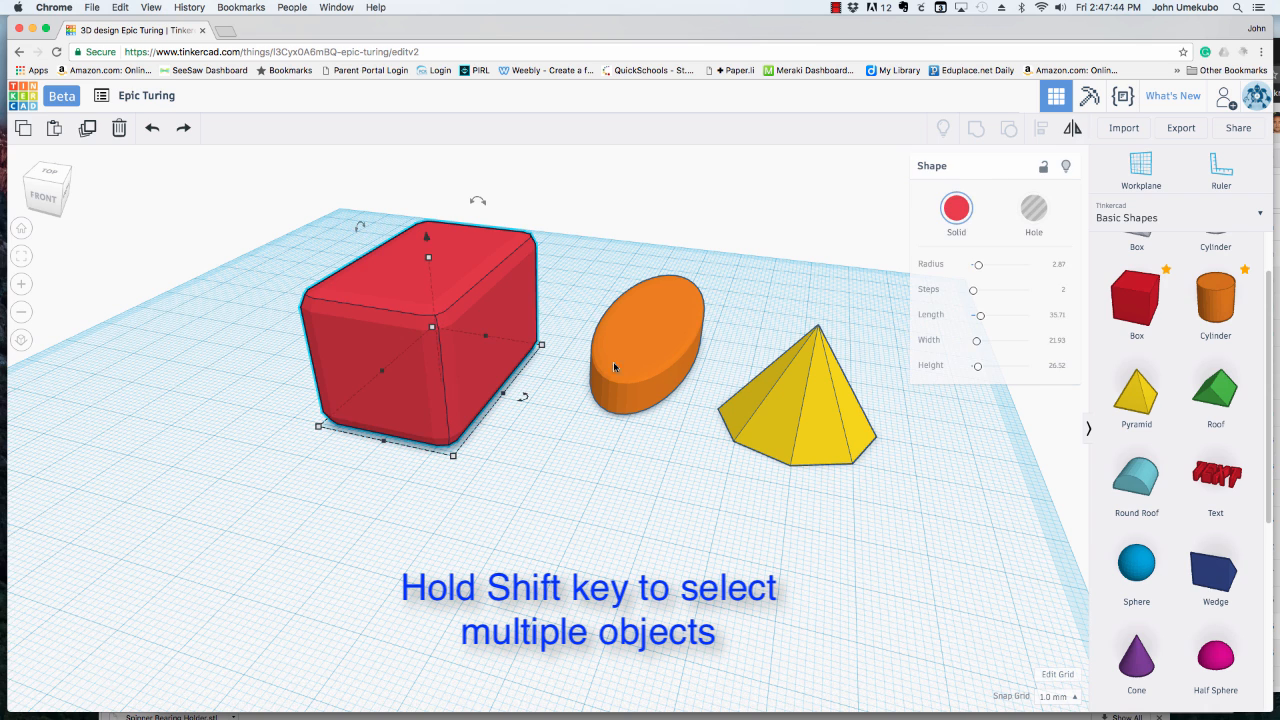
Step: Select the red box with the yellow pyramid for centre alignment, then deselect to view
click(796, 404)
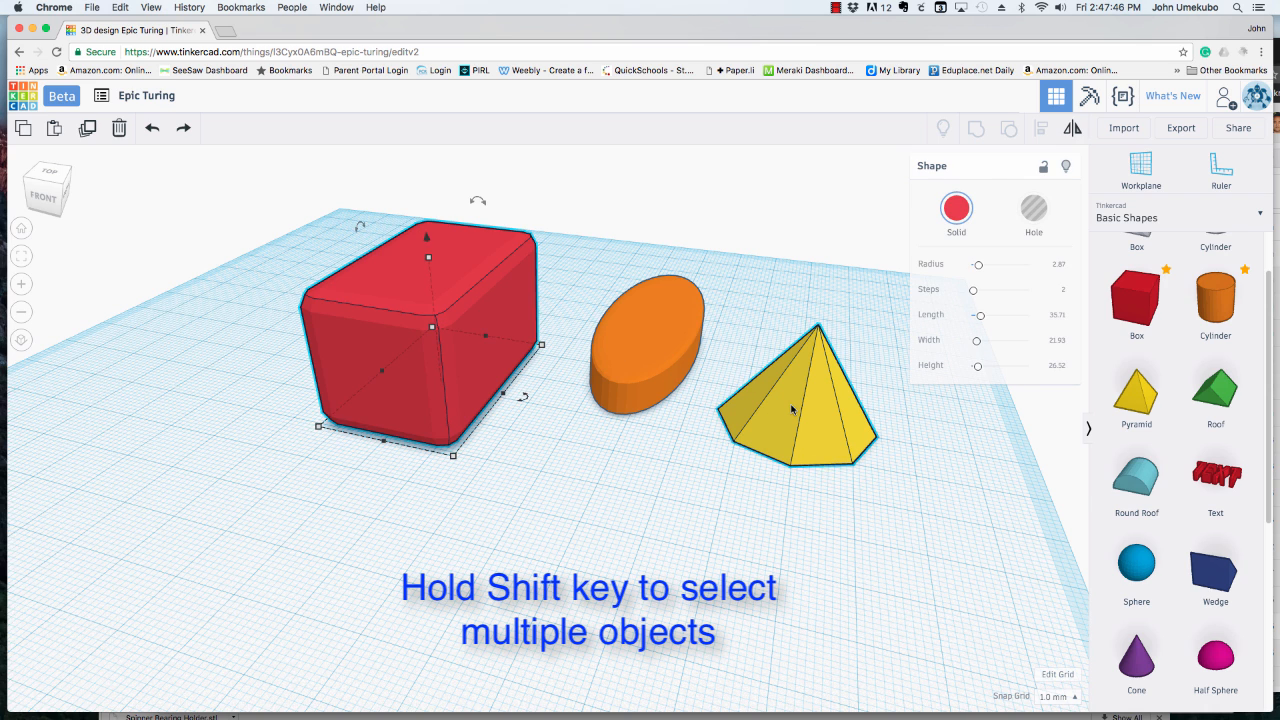
click(792, 408)
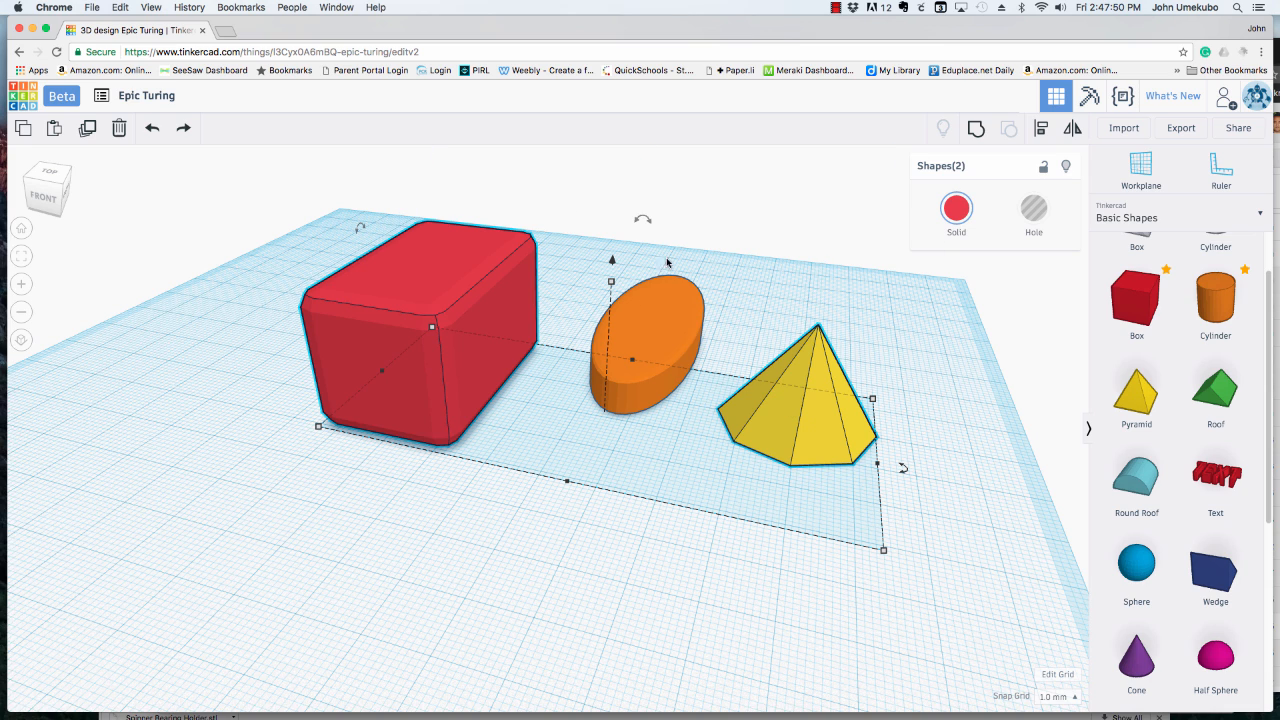
mouse_move(698, 338)
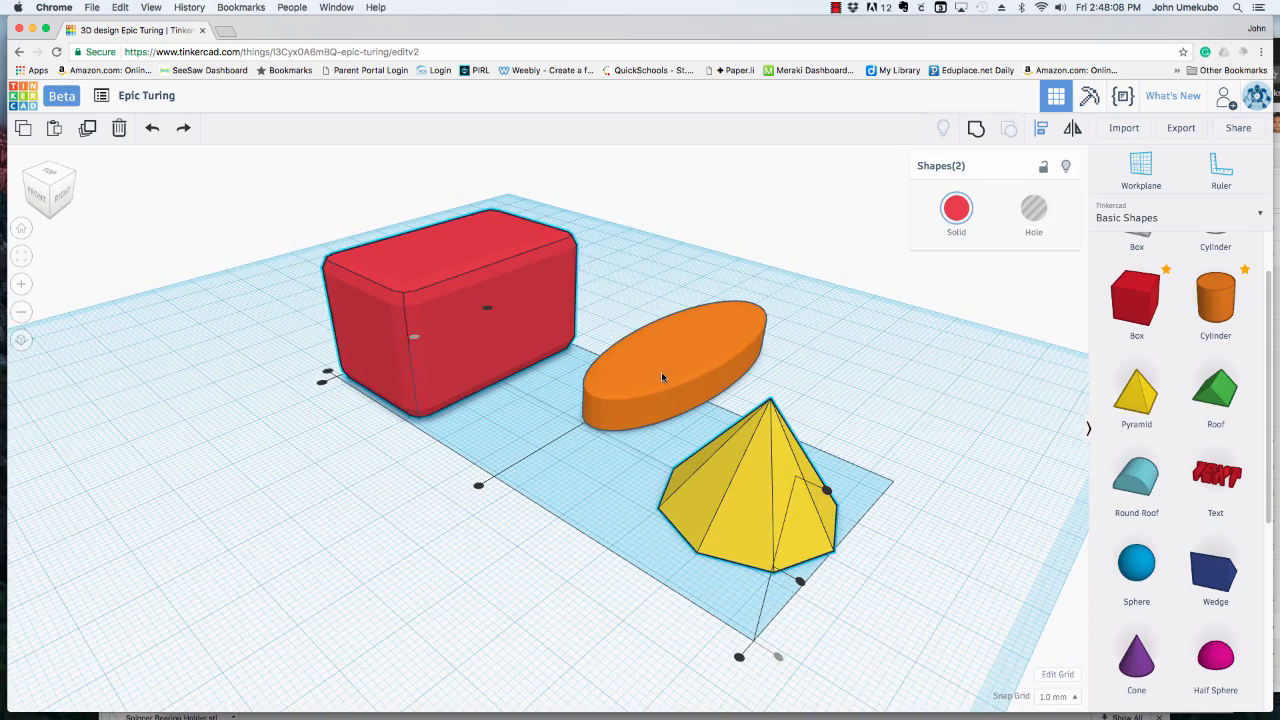
click(920, 388)
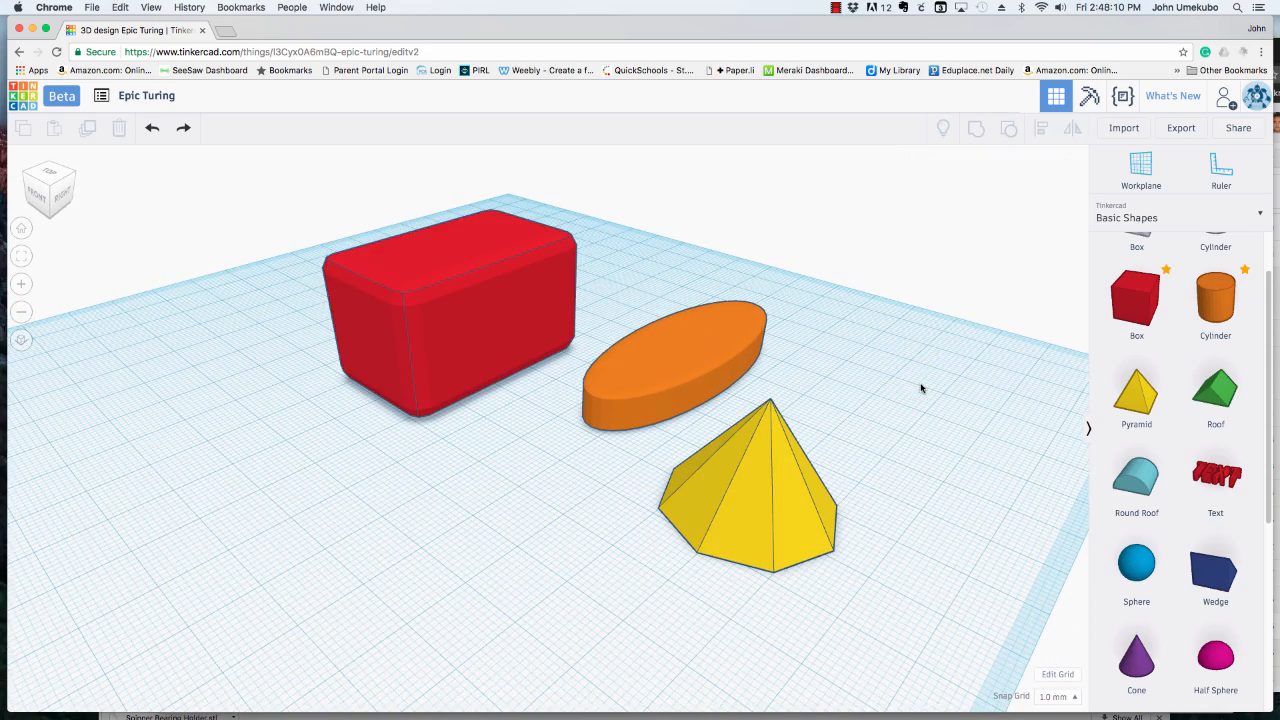